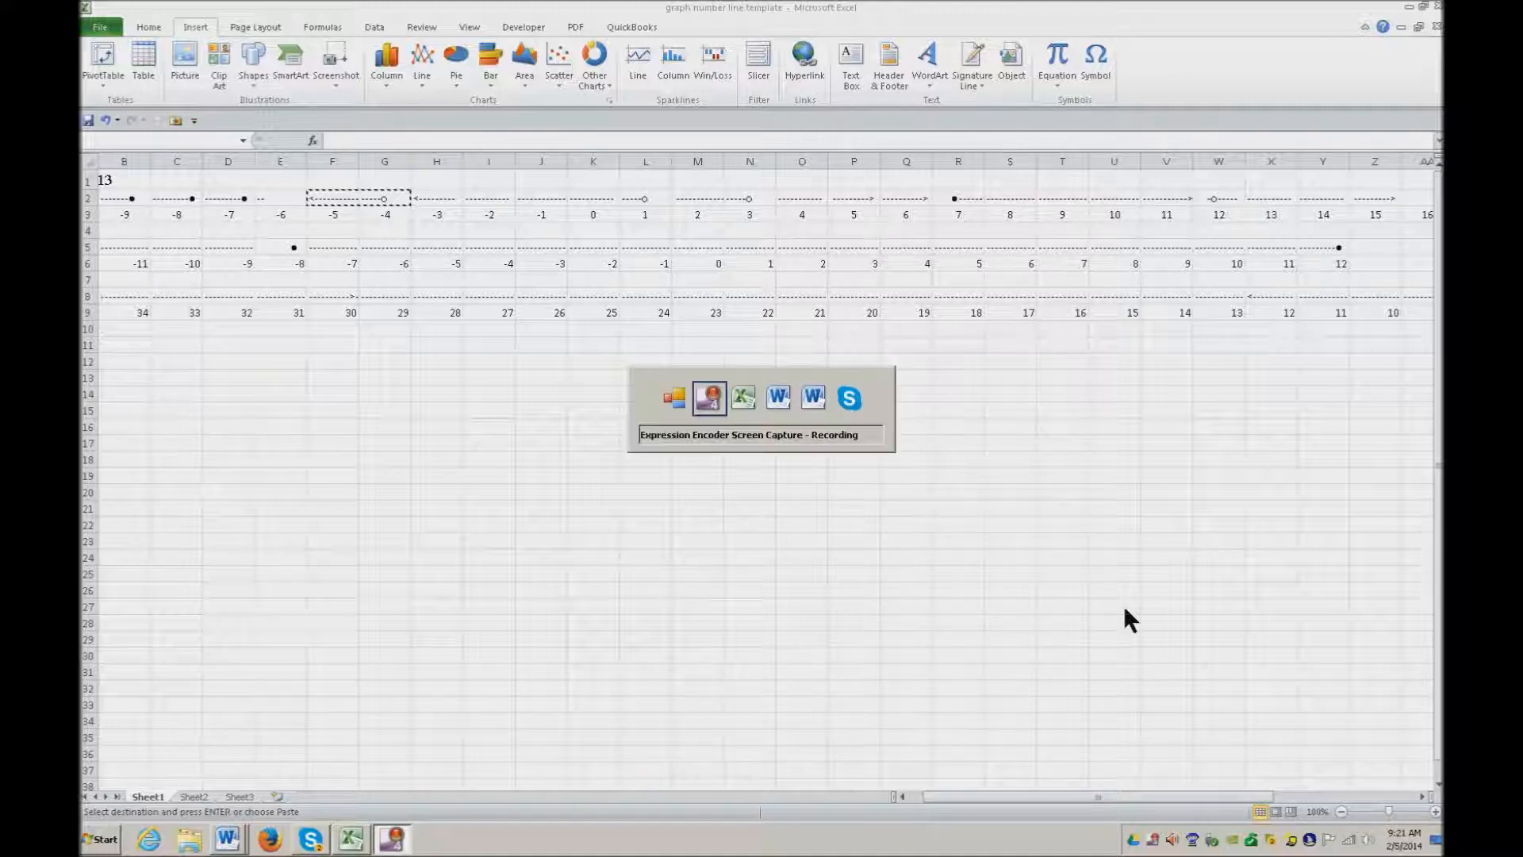
- Select empty cell A12 below the number lines for a new arrow entry
click(176, 180)
text(<)
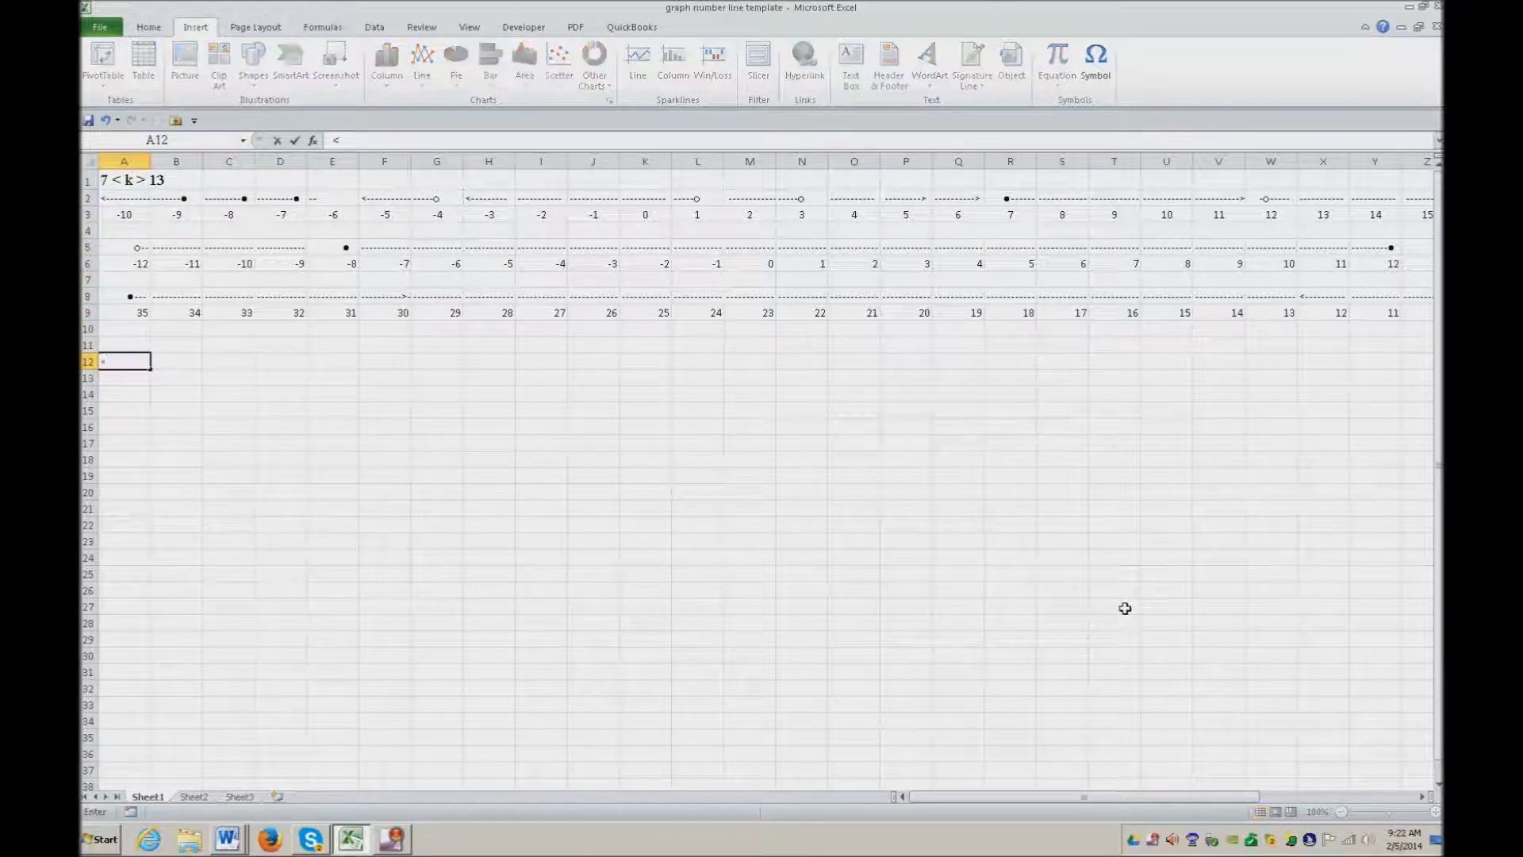
- Enter a dashed left arrow '<---' in A12 and choose Insert > Symbol
text(----------)
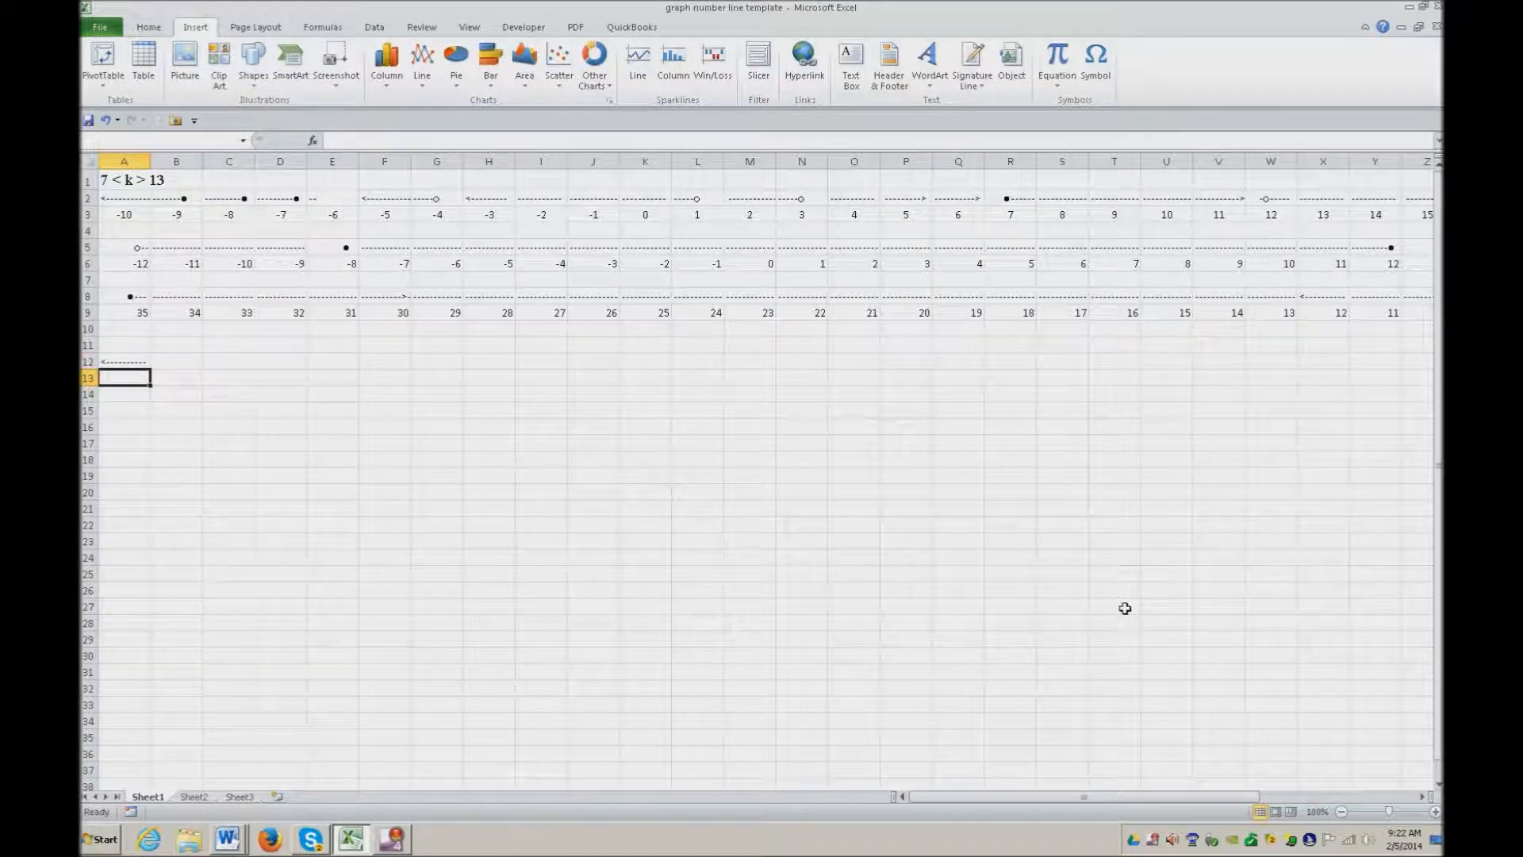
click(125, 378)
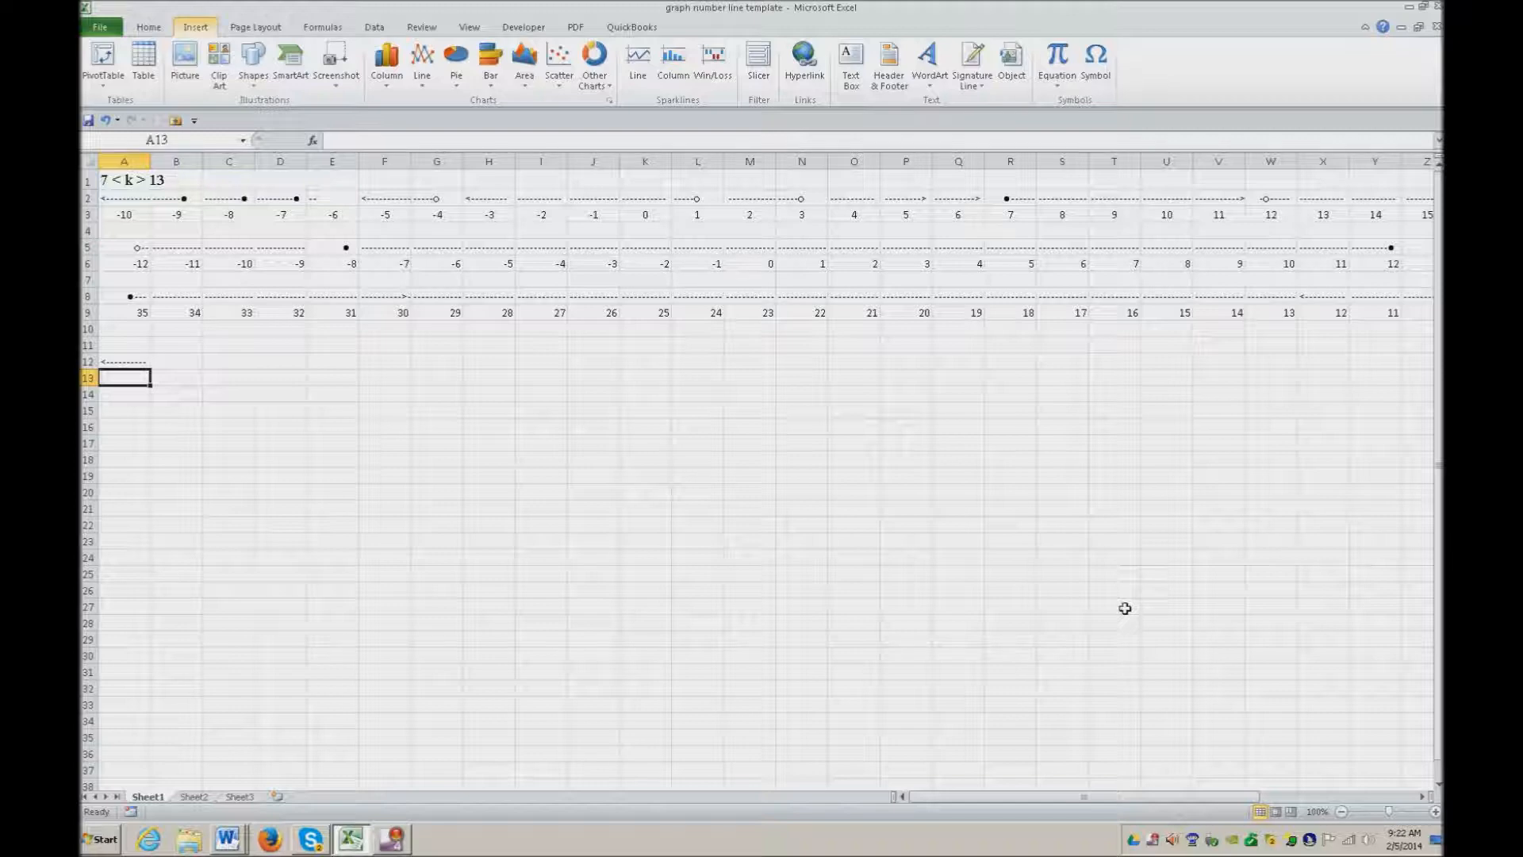
click(1095, 60)
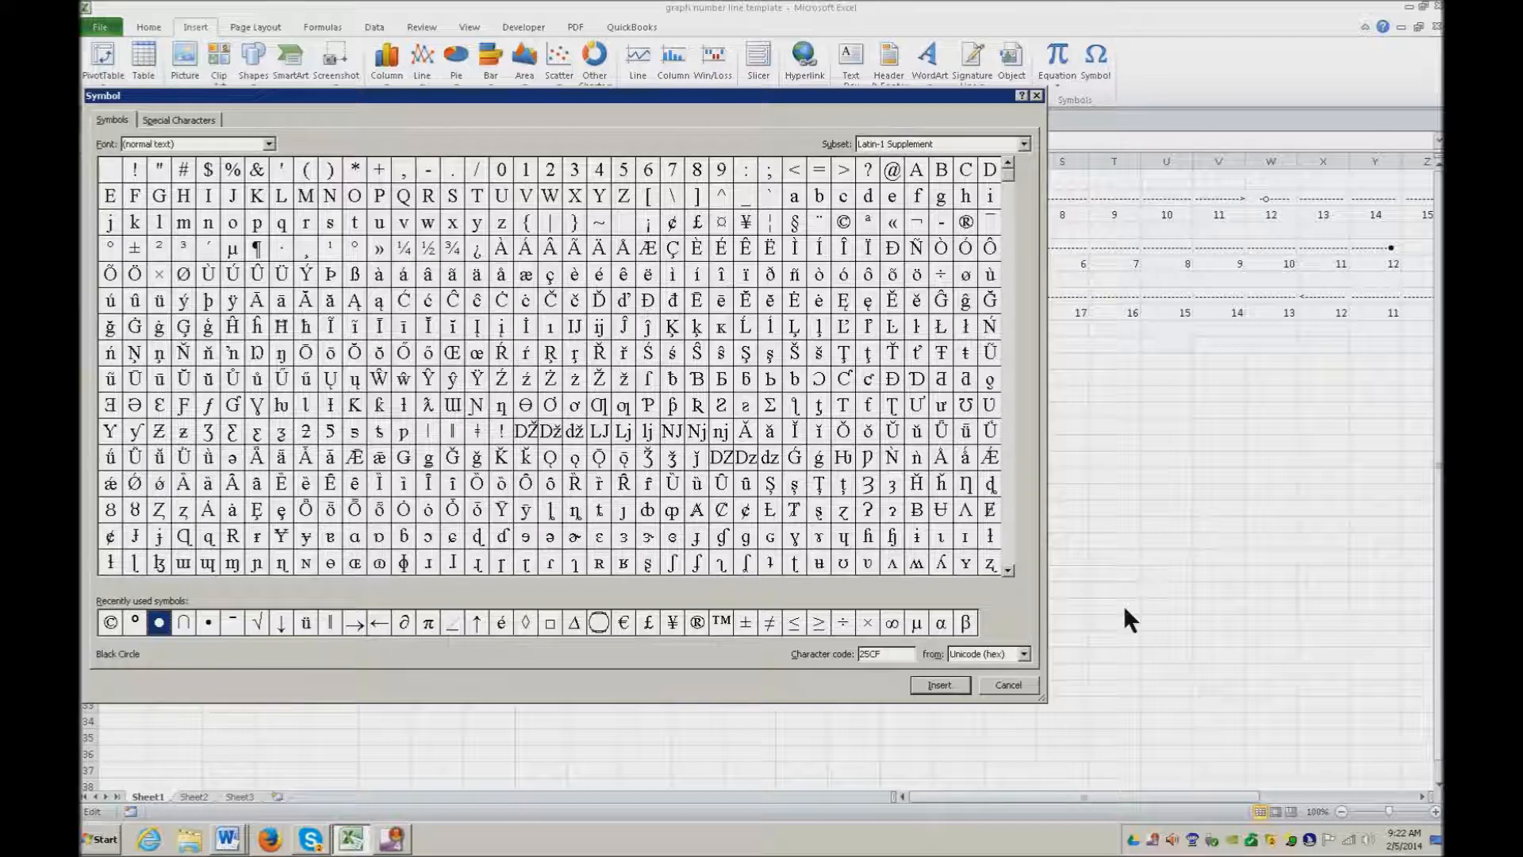
- Cancel the Symbol dialog and inspect the dashes-and-bullet cell D2
click(1008, 685)
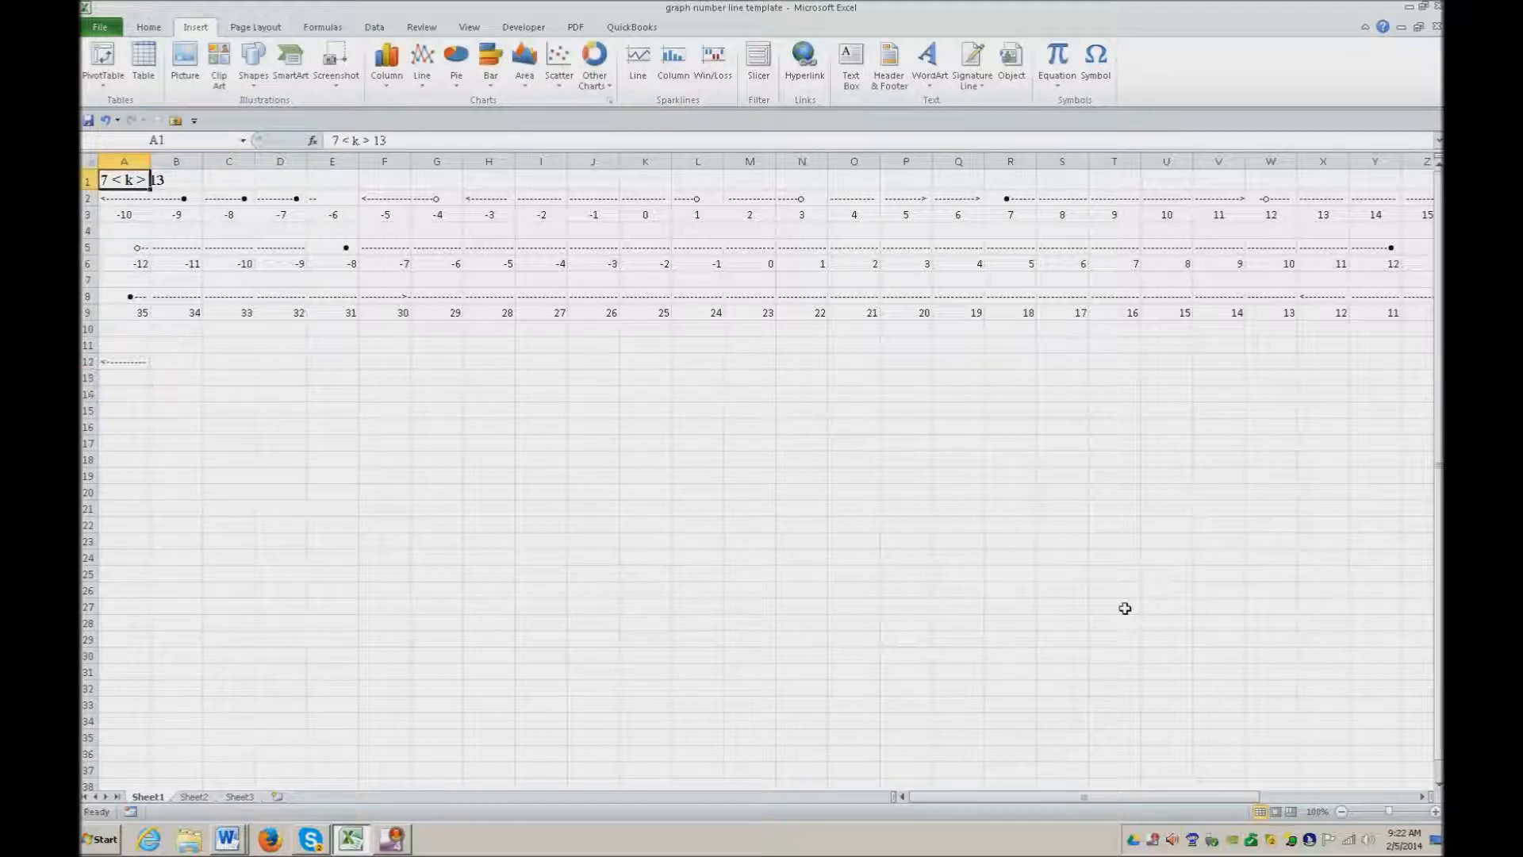
click(124, 199)
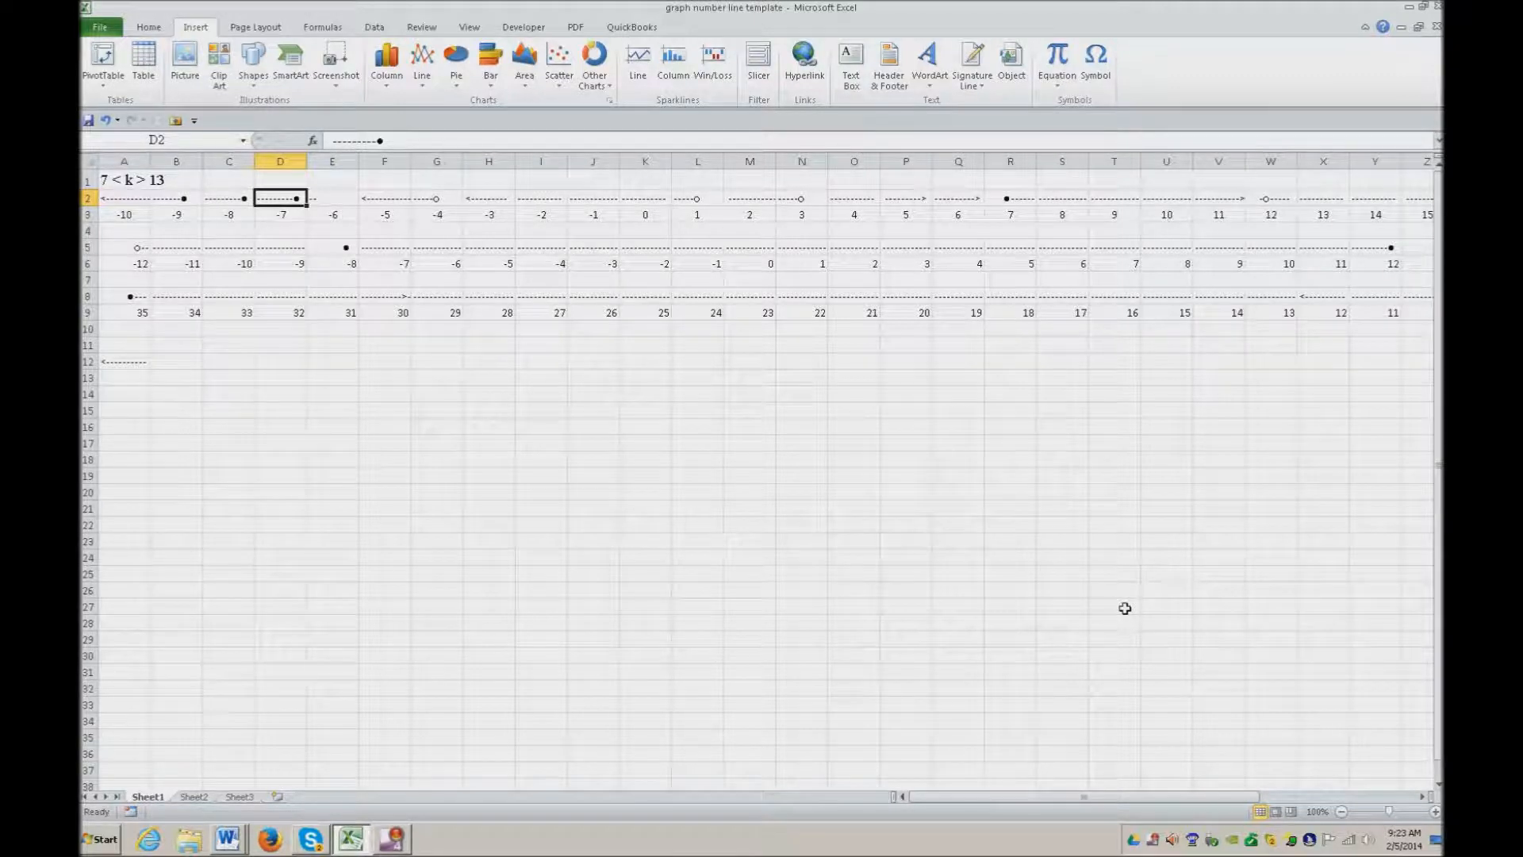
click(280, 215)
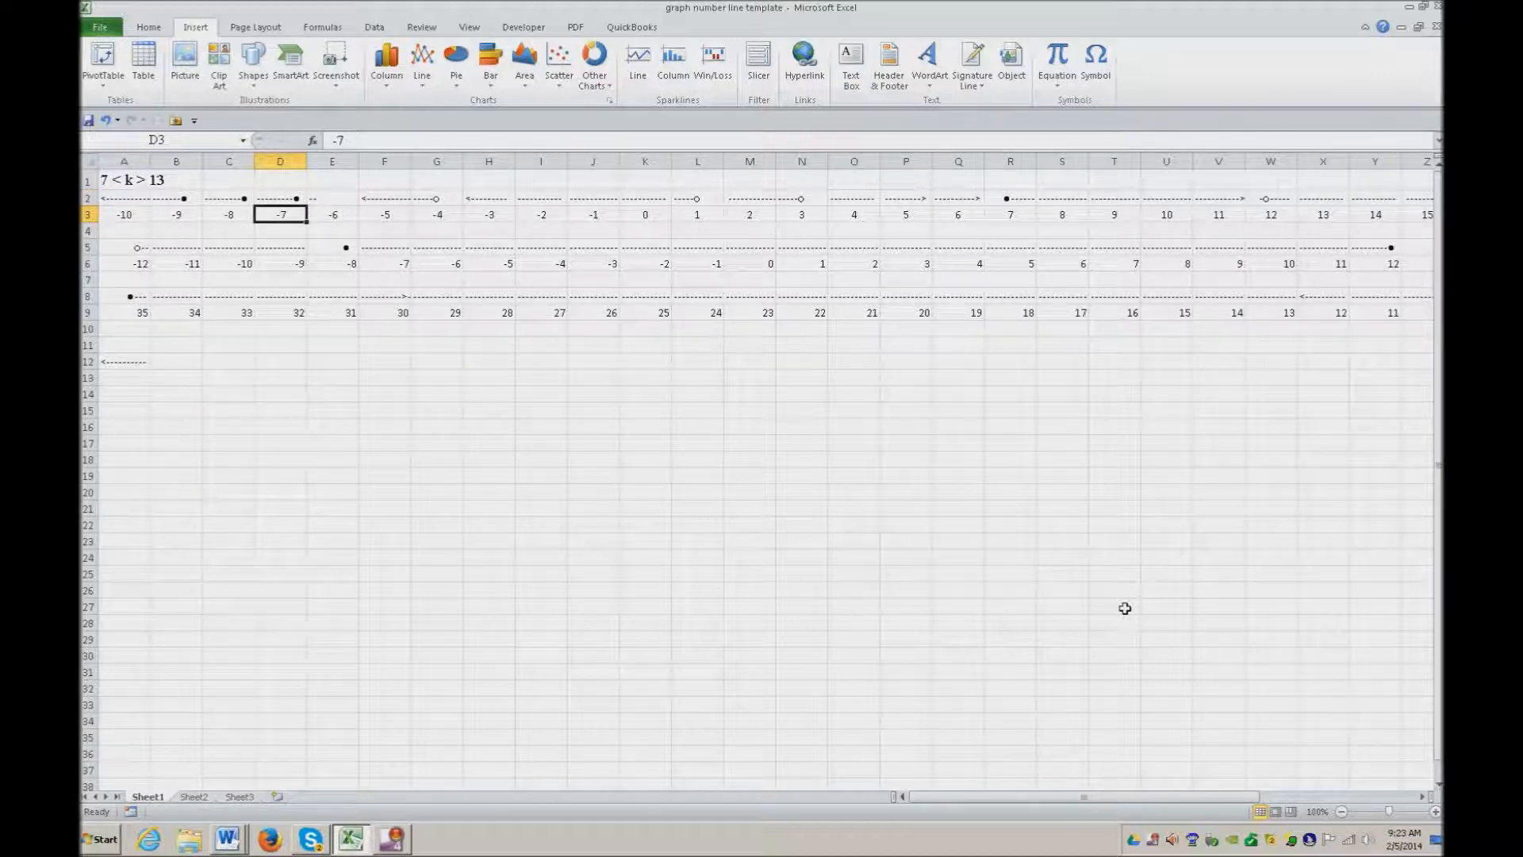
right_click(280, 213)
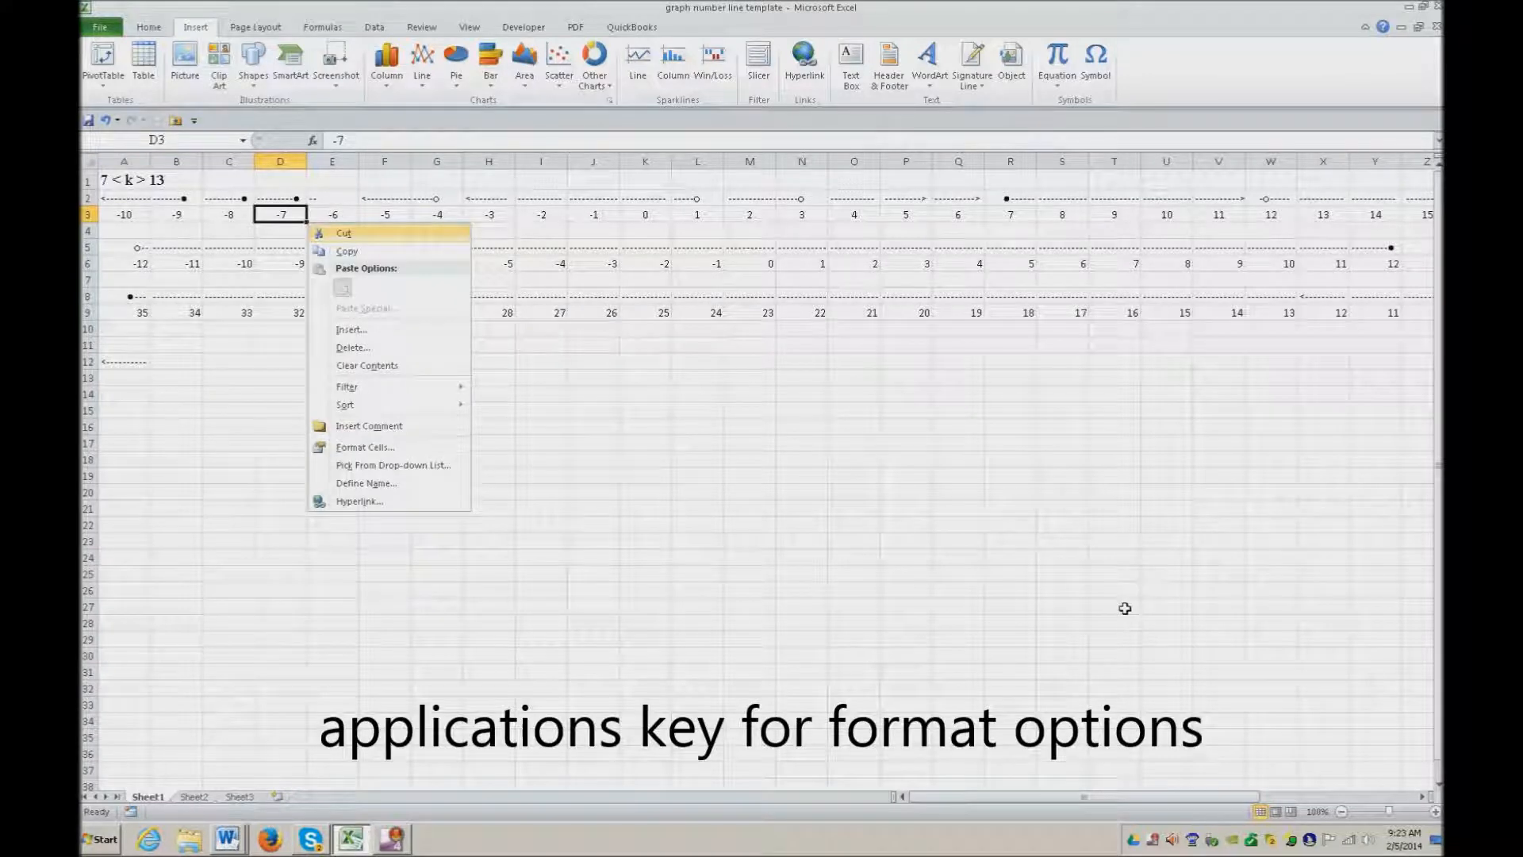
click(364, 447)
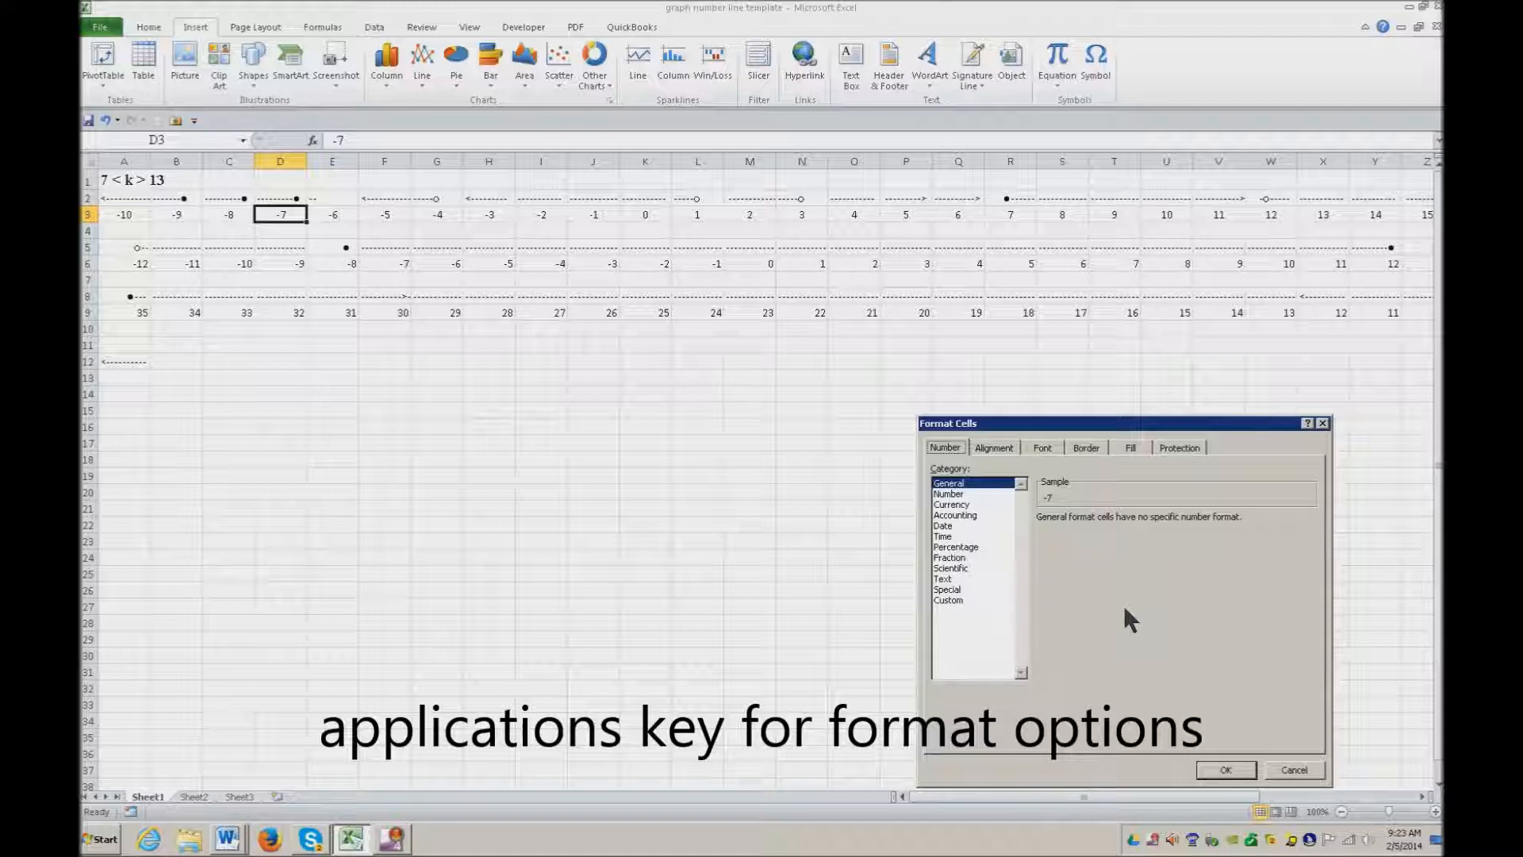
click(993, 447)
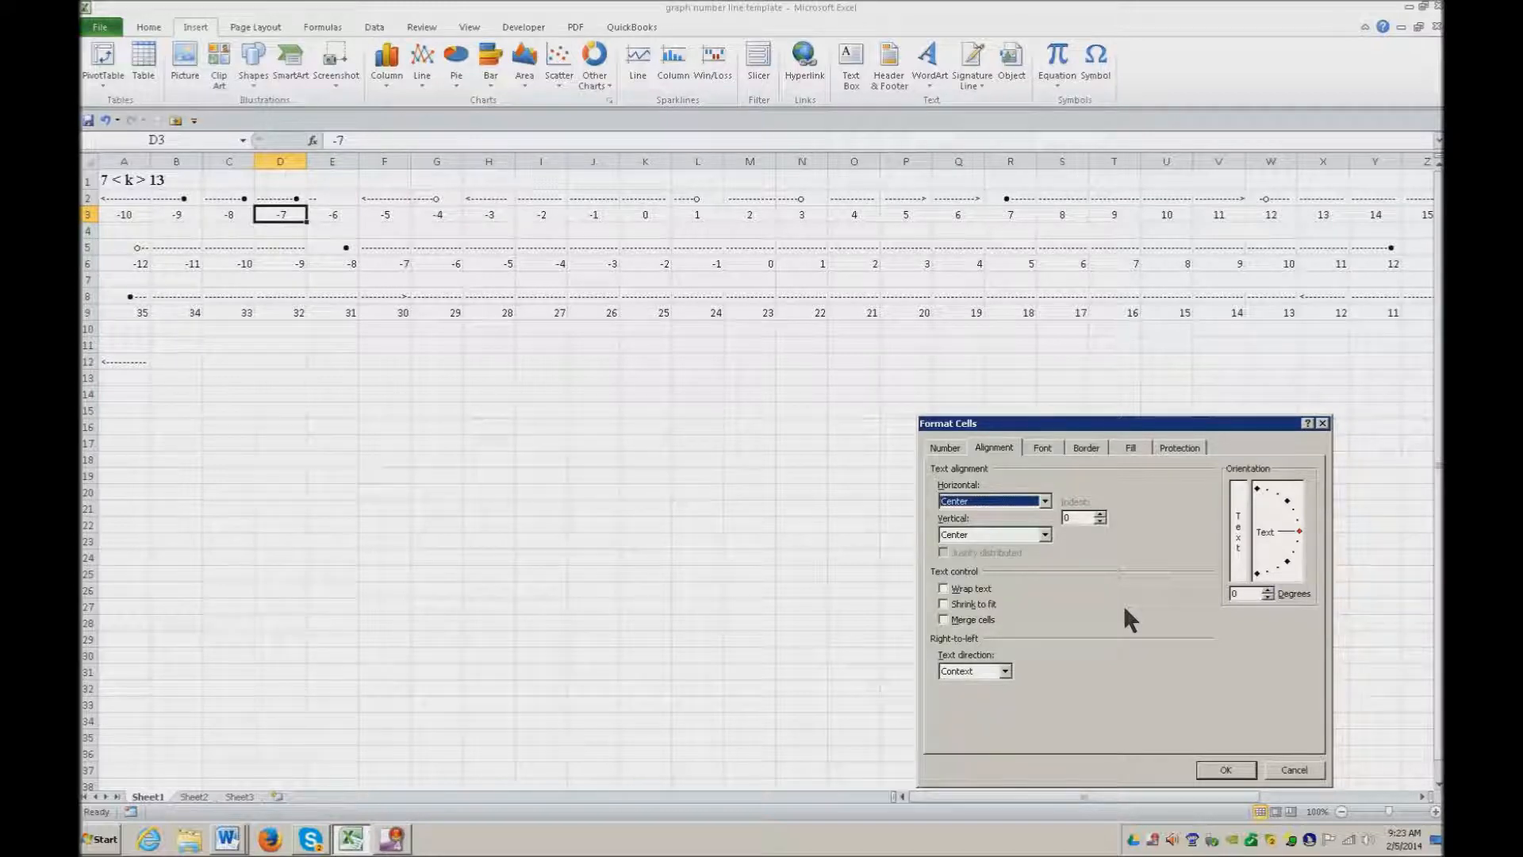
click(1225, 770)
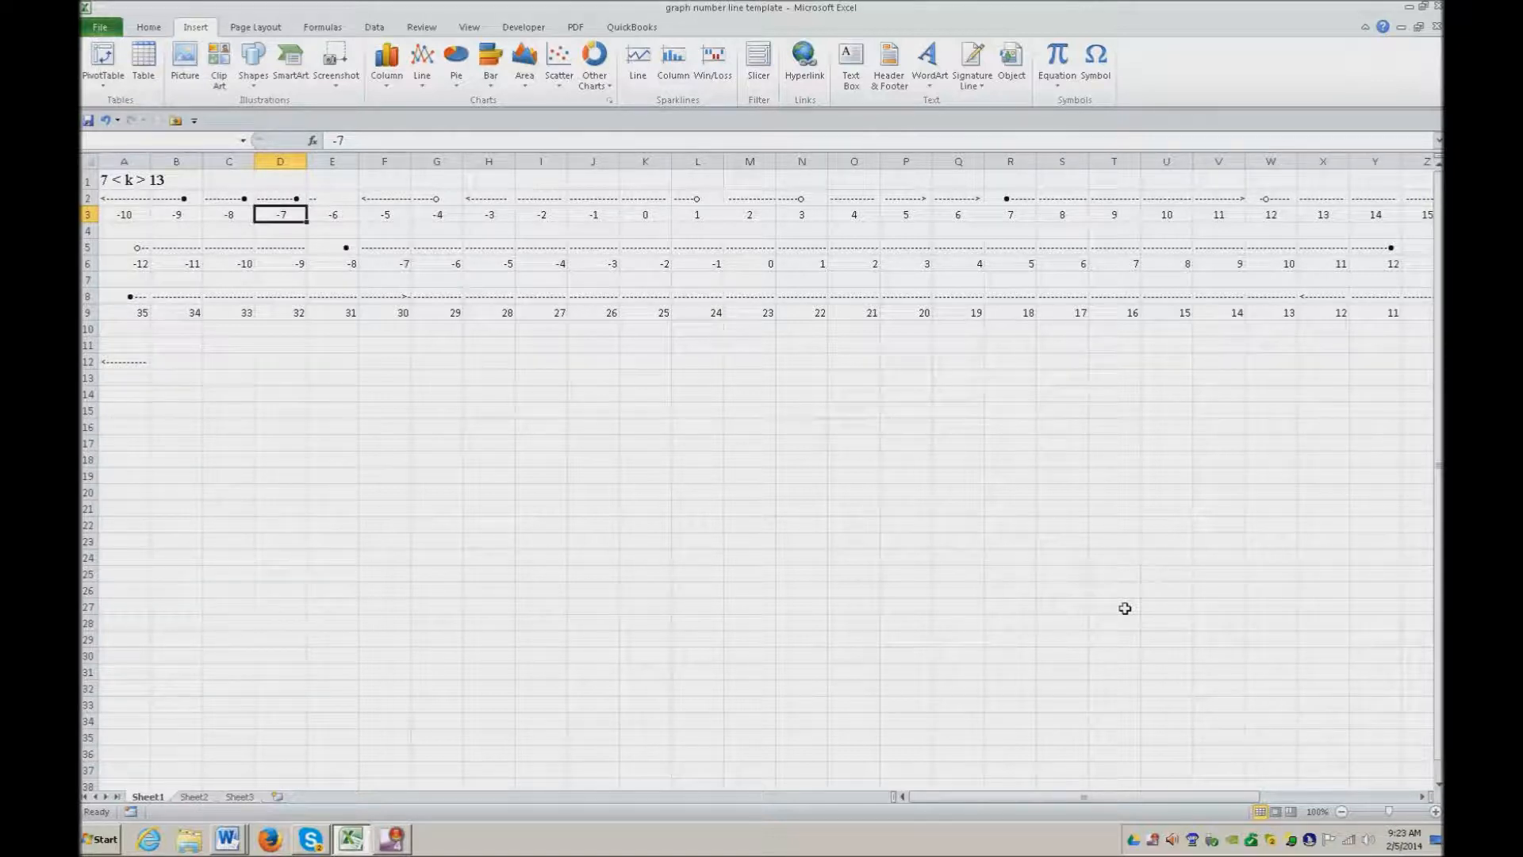
- Select the arrow and open-circle cells F2:G2, copy, and switch to blank Word Document1
click(384, 198)
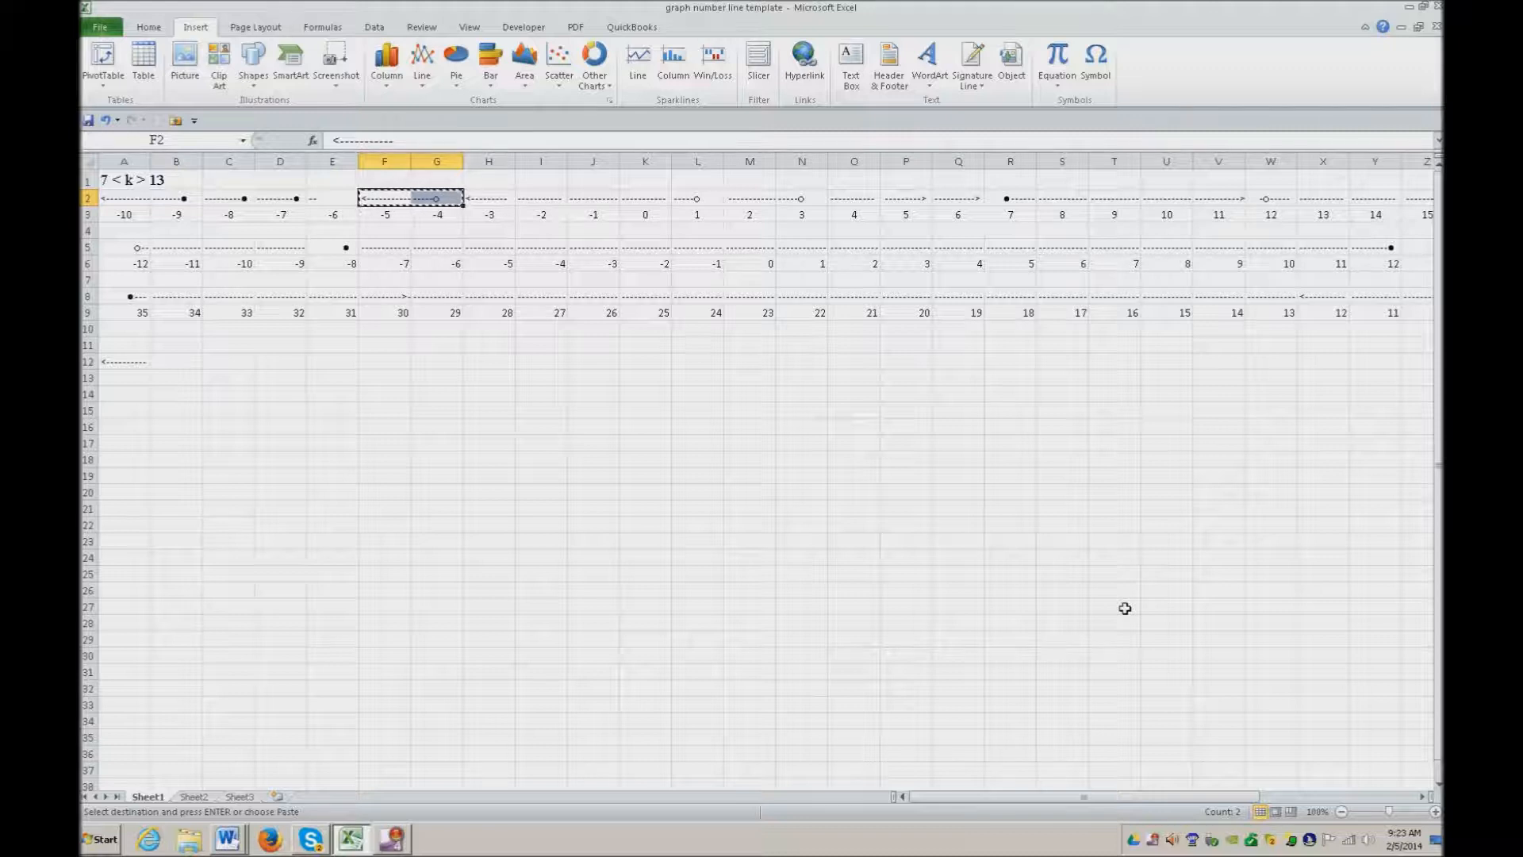
click(225, 838)
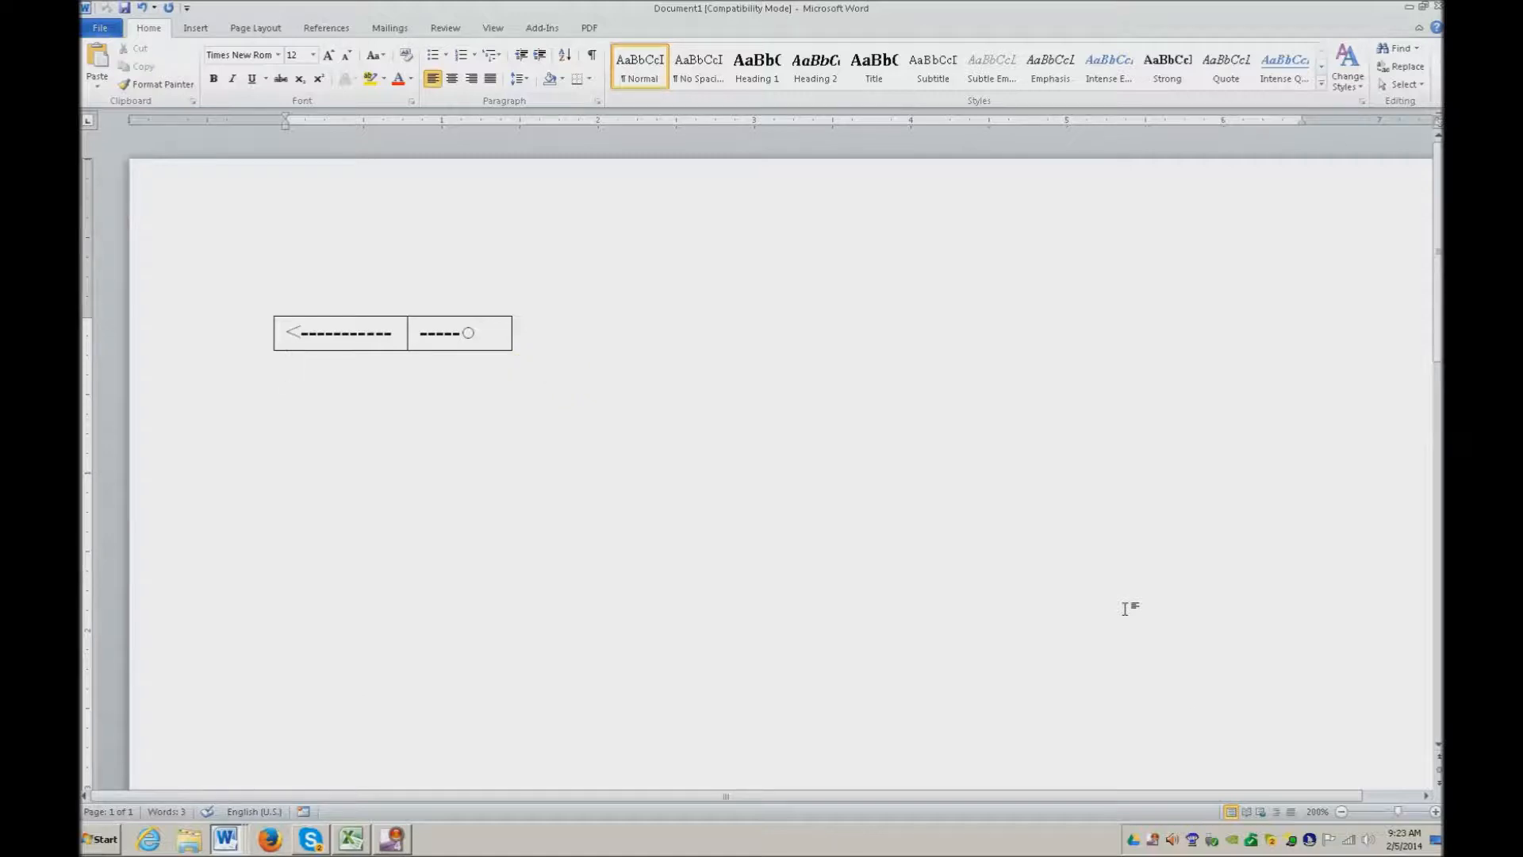
click(287, 367)
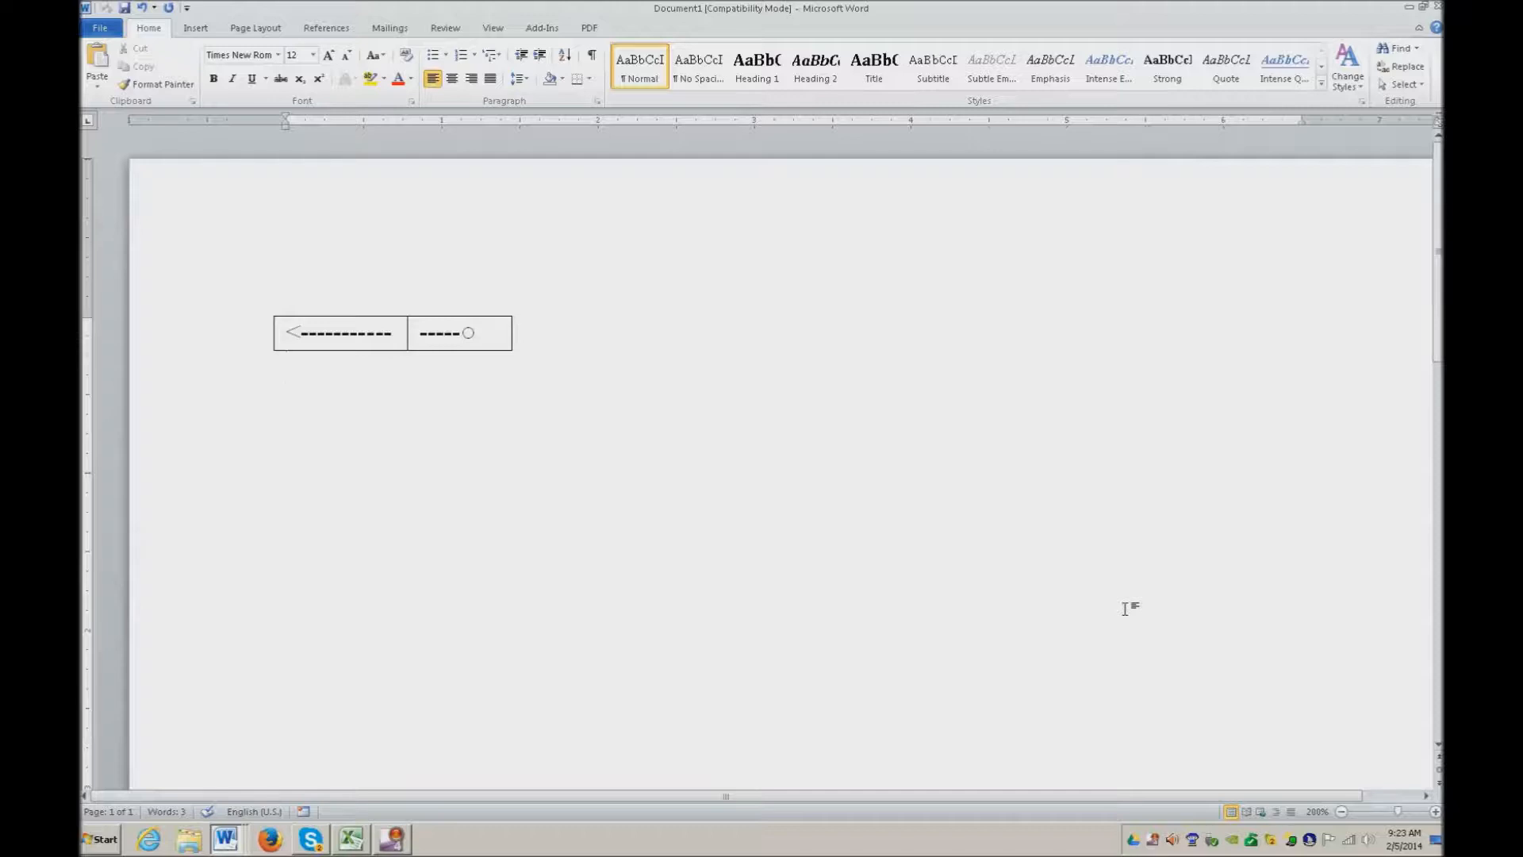
click(286, 367)
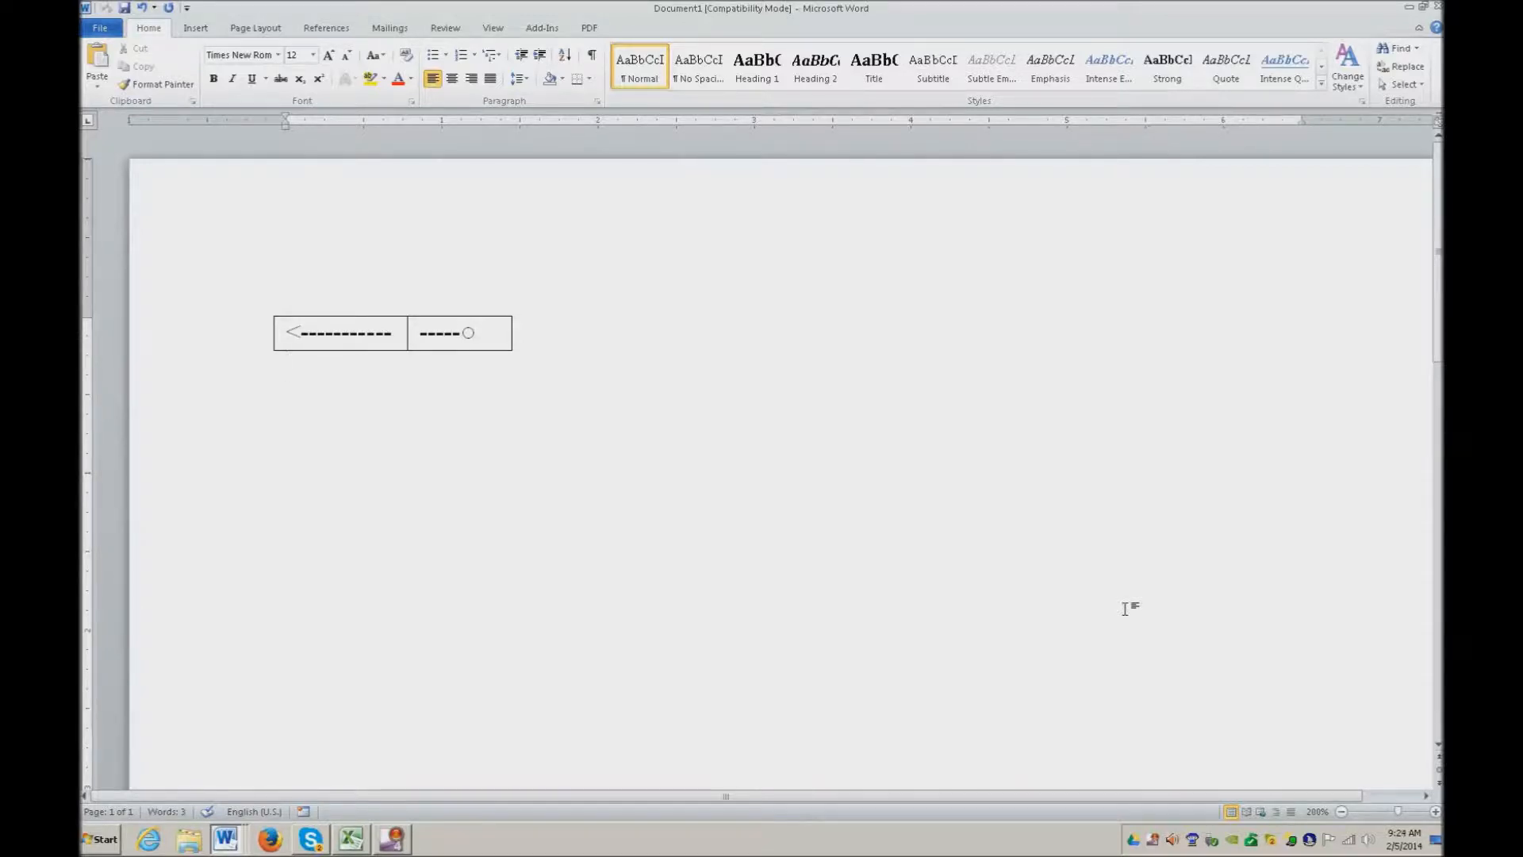
click(287, 369)
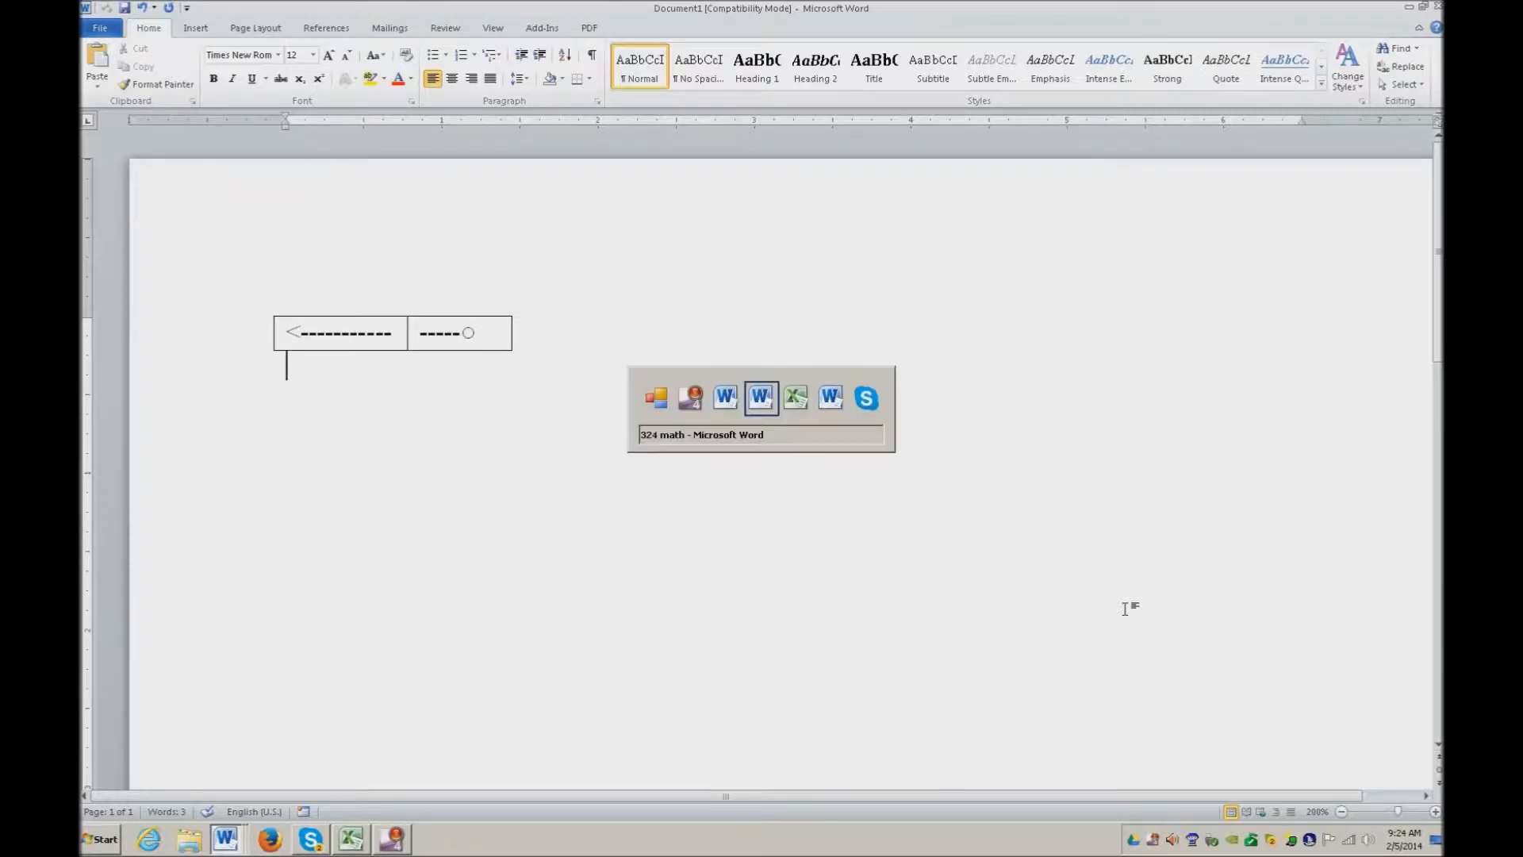
- Switch to the '227 math' document and scroll down to problem 7's number line
click(760, 398)
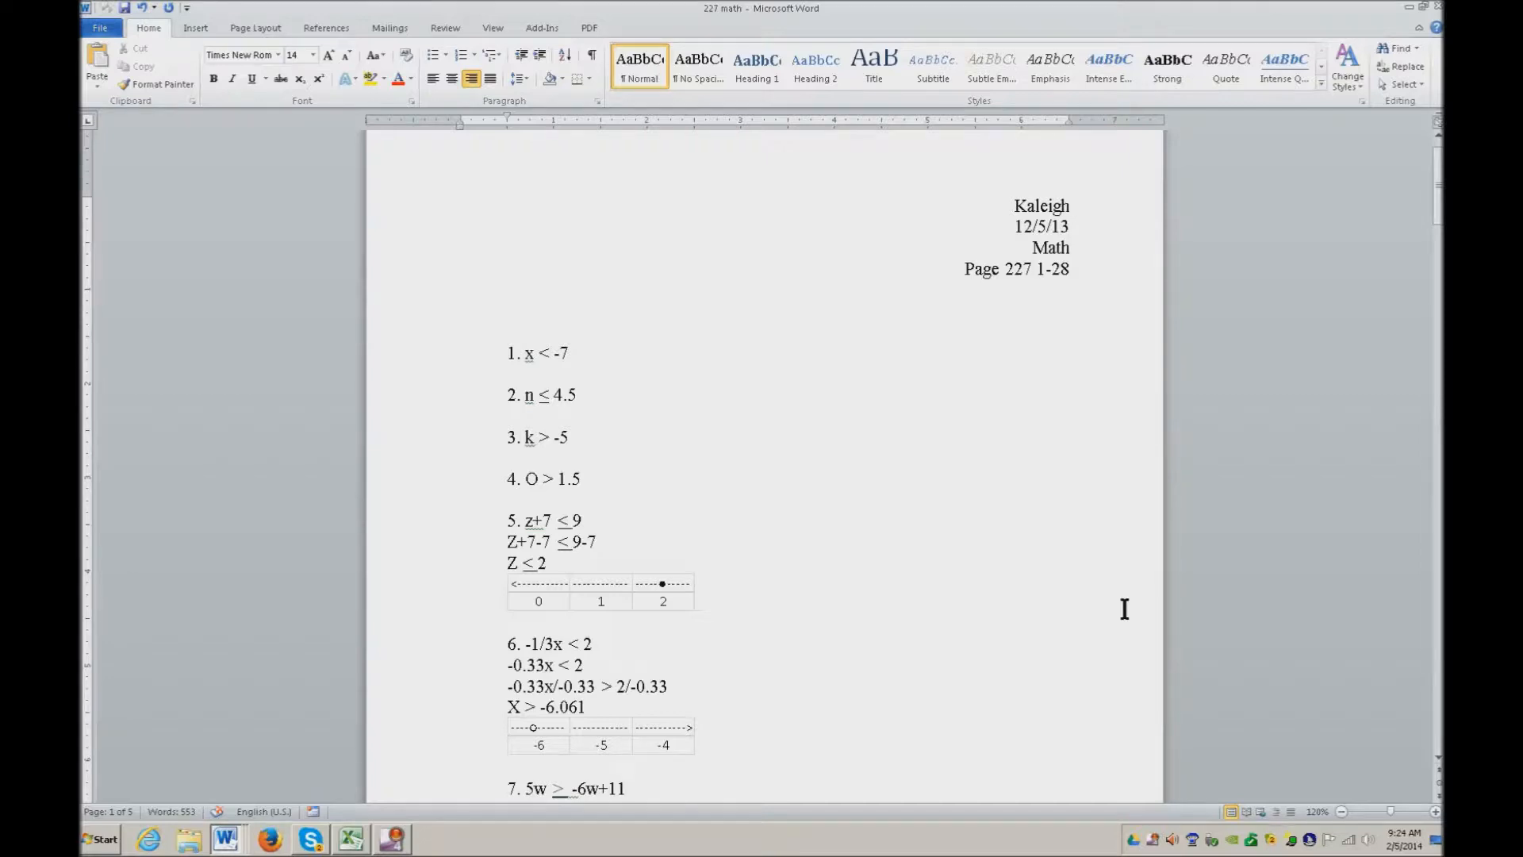
scroll(down, 3)
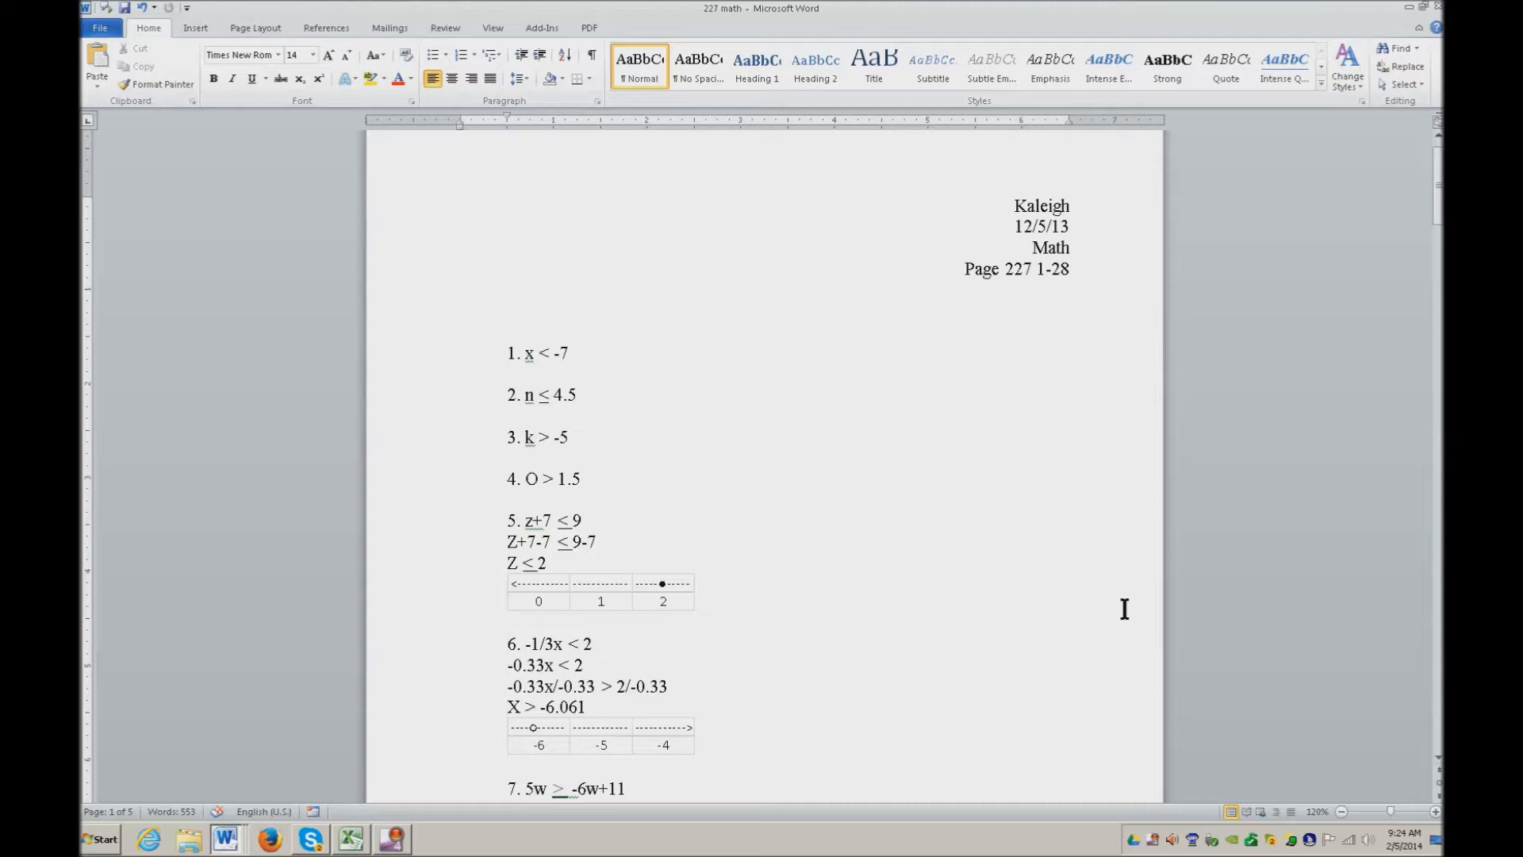
scroll(down, 3)
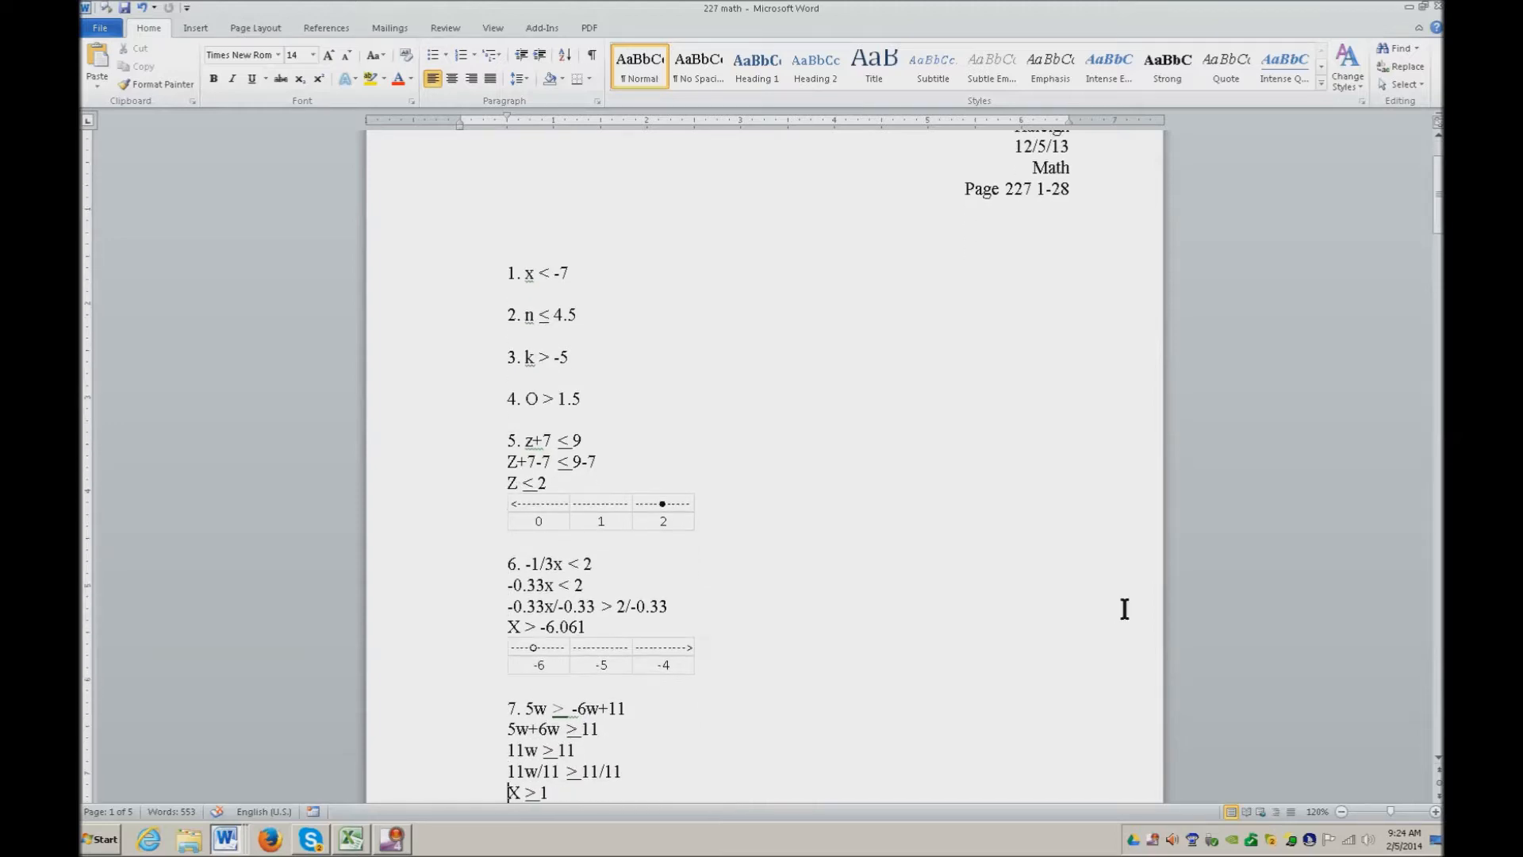
scroll(down, 3)
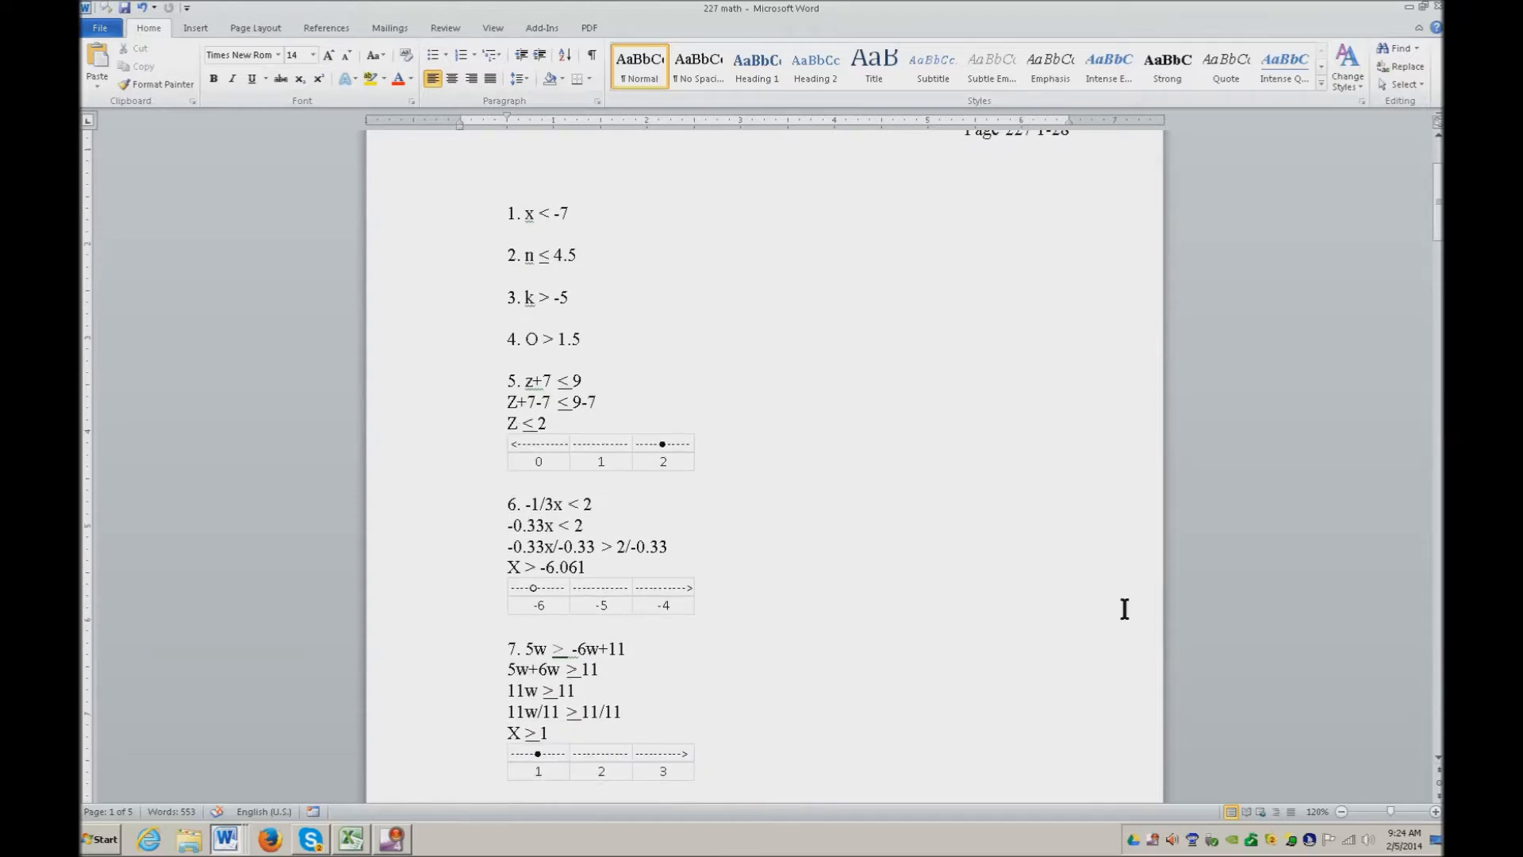